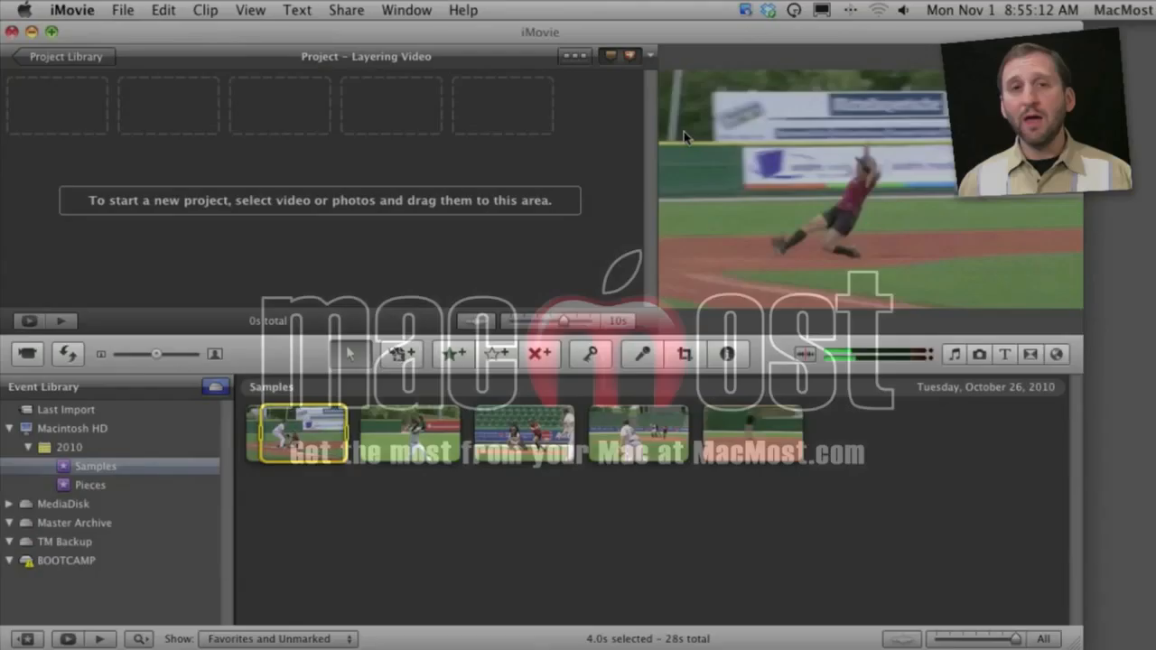
# Drag the 3.3-second baseball fielding clip from the Samples event into the Layering Video project.
pyautogui.click(408, 434)
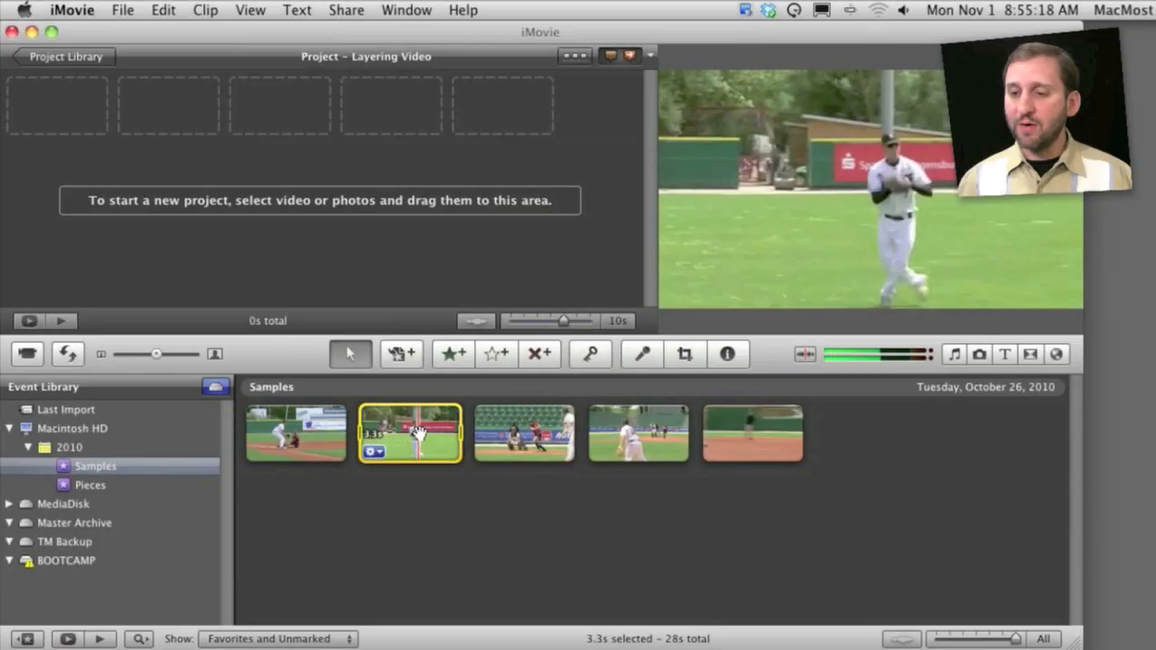
pyautogui.moveTo(408, 434); pyautogui.dragTo(56, 105)
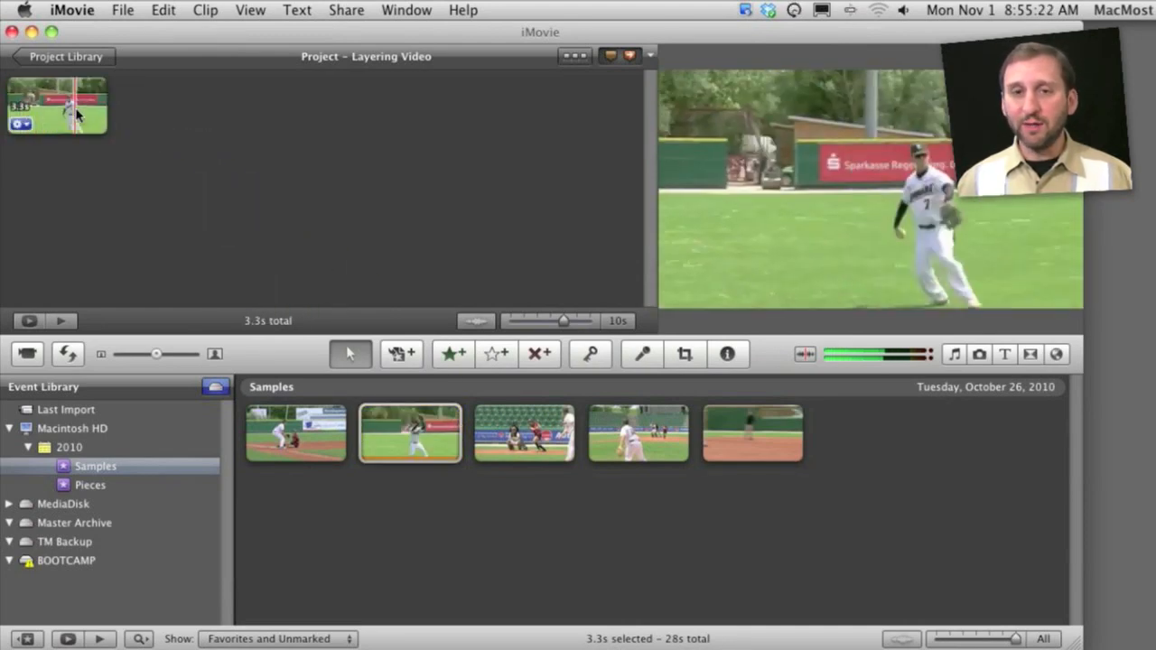
pyautogui.click(296, 434)
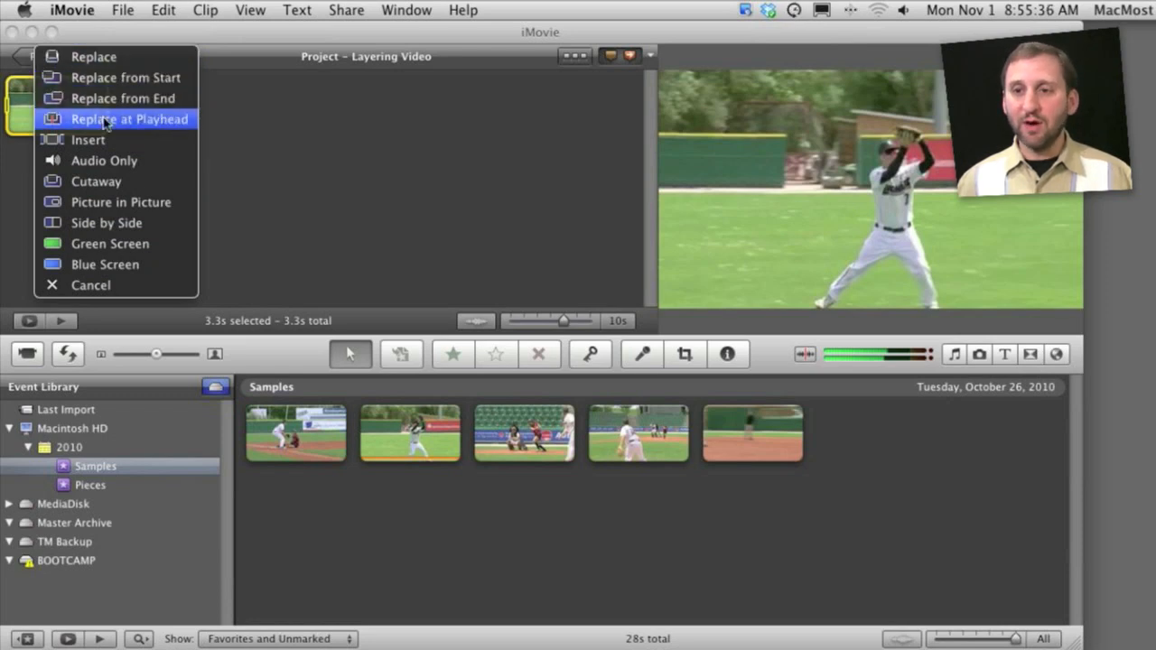
pyautogui.moveTo(96, 180)
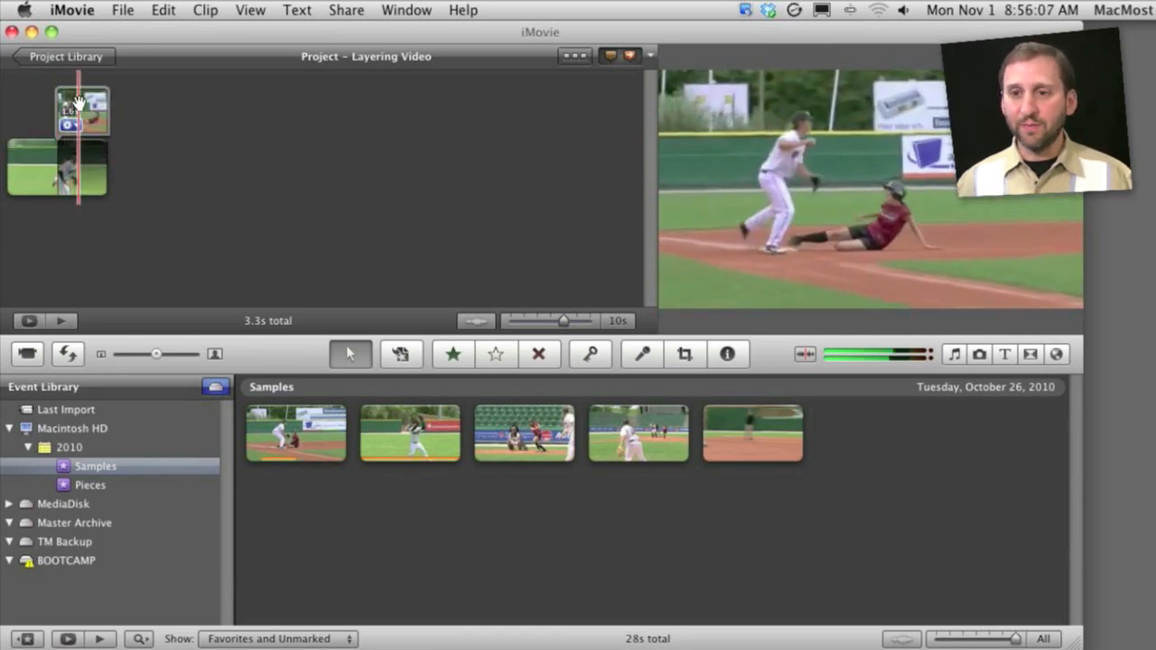
# Lower the cutaway clip's opacity to about 46% in the Clip Inspector so the clip beneath shows through.
pyautogui.click(81, 109)
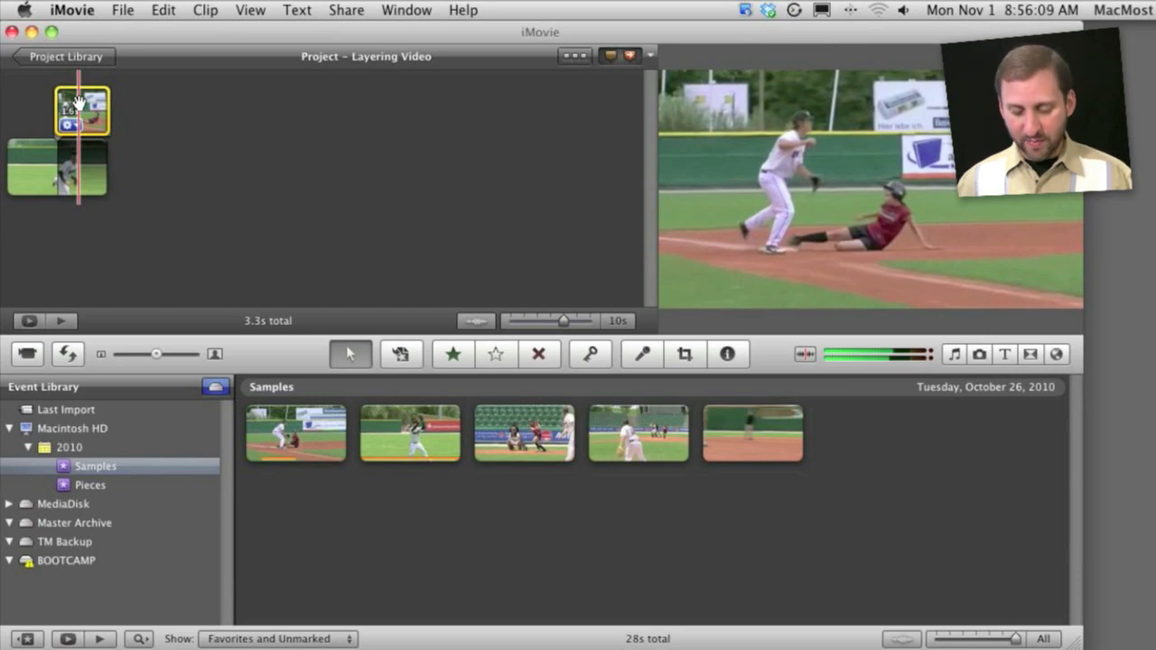
pyautogui.click(726, 352)
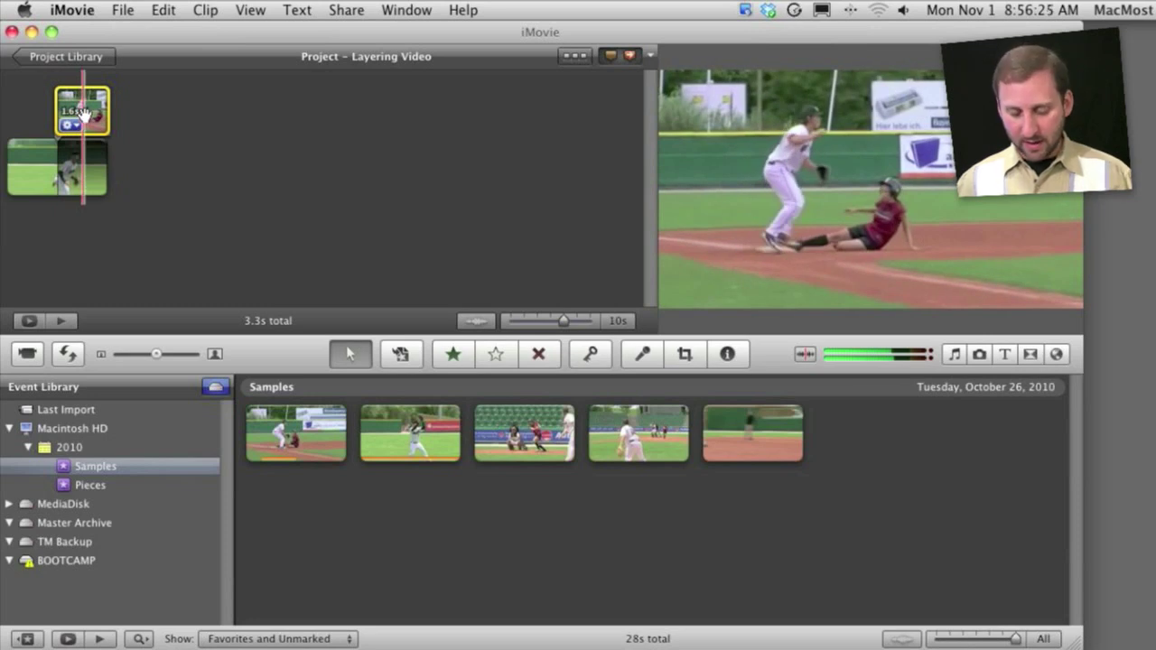
pyautogui.click(728, 354)
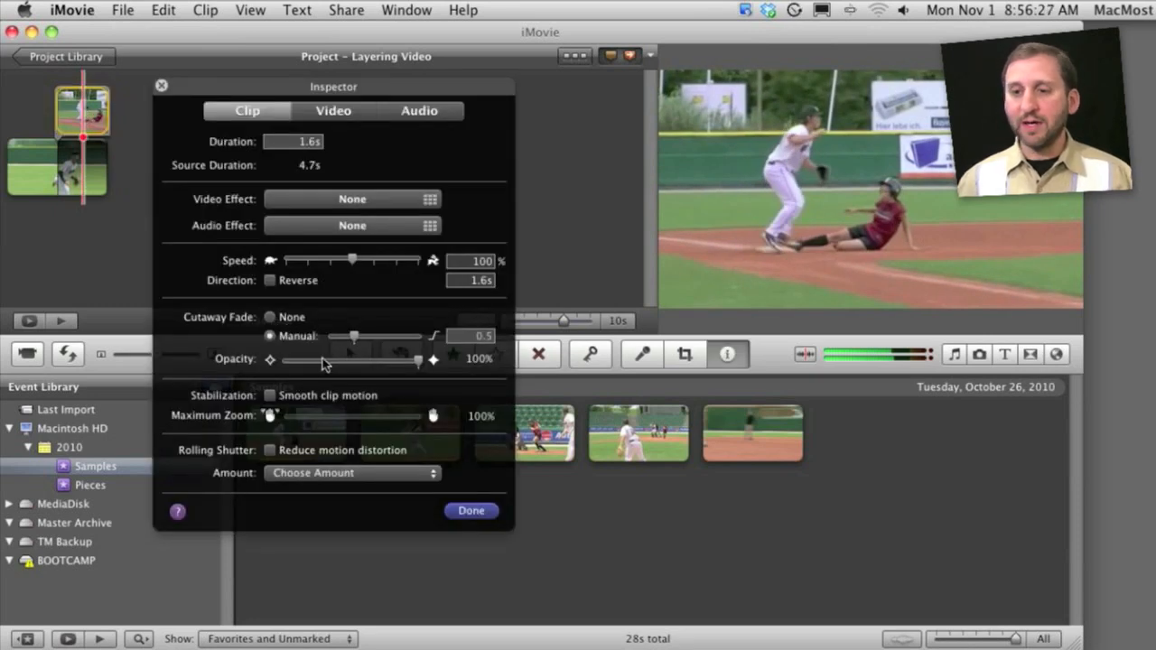
pyautogui.moveTo(419, 369)
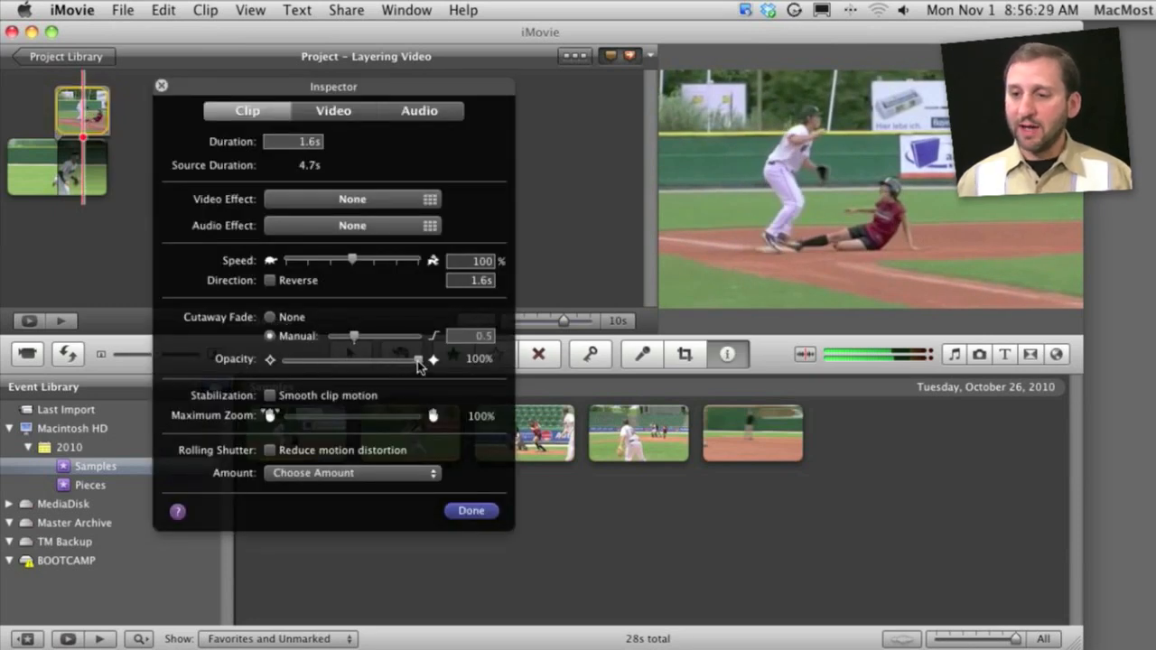
pyautogui.moveTo(415, 358); pyautogui.dragTo(347, 358)
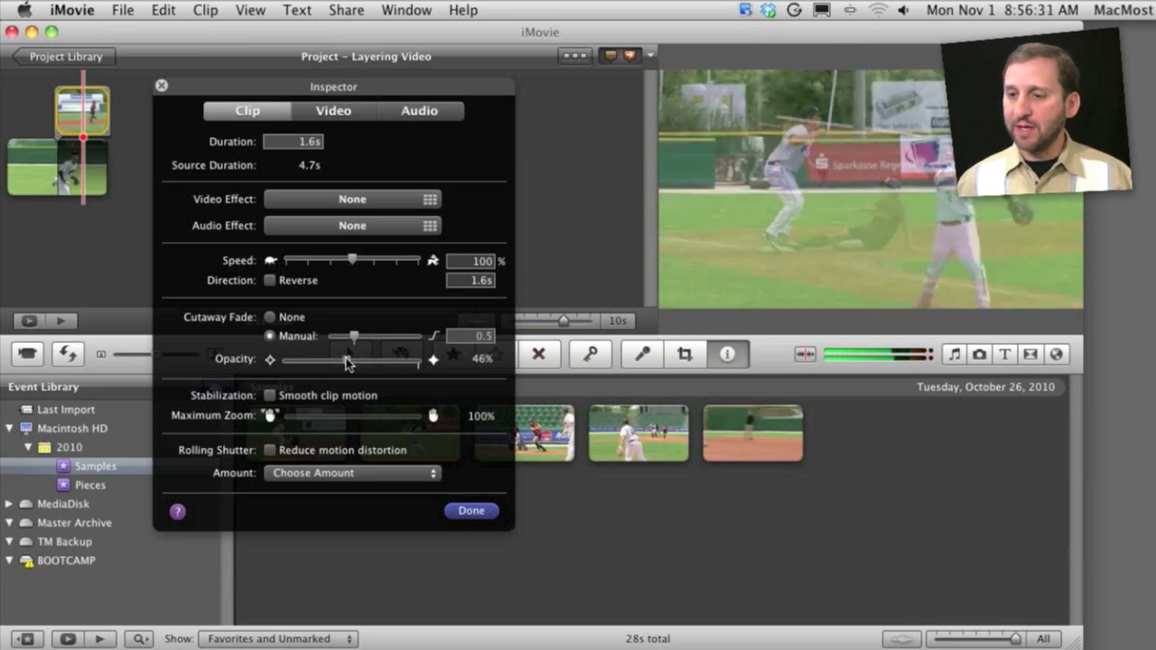
pyautogui.moveTo(347, 360); pyautogui.dragTo(352, 360)
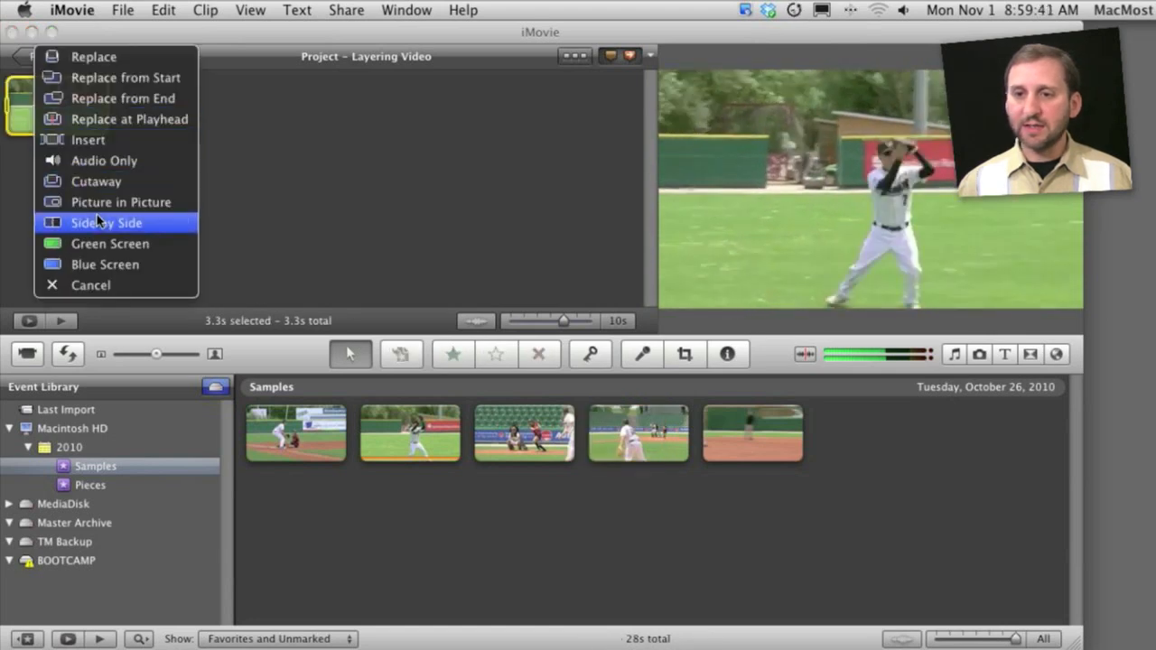
# Layer the dropped baseball clip as a Picture in Picture inset over the first clip.
pyautogui.click(106, 224)
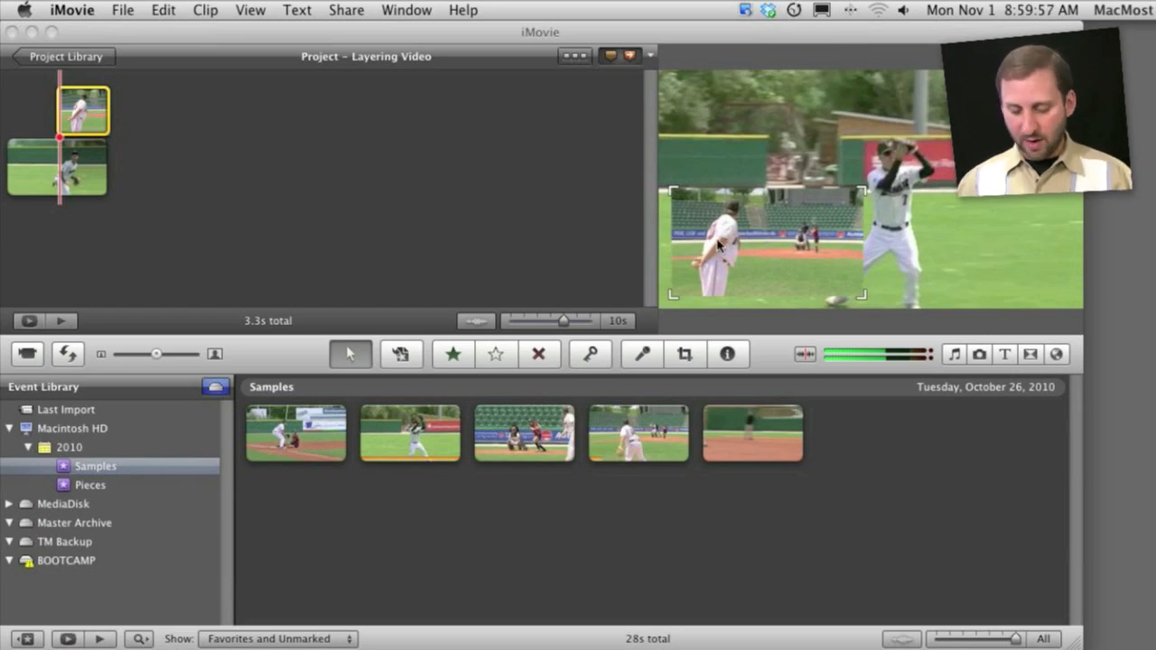
pyautogui.click(685, 354)
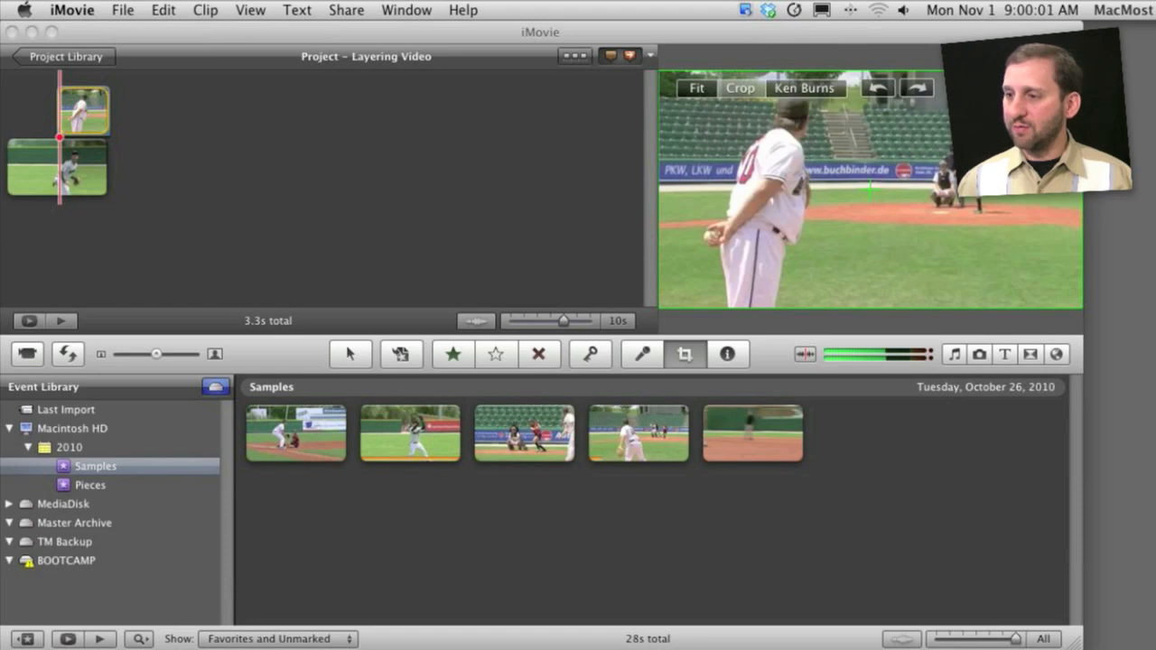
# Set the inset's PIP Effect to Zoom, choose a new Border Color swatch and make the Drop Shadow visible.
pyautogui.click(726, 352)
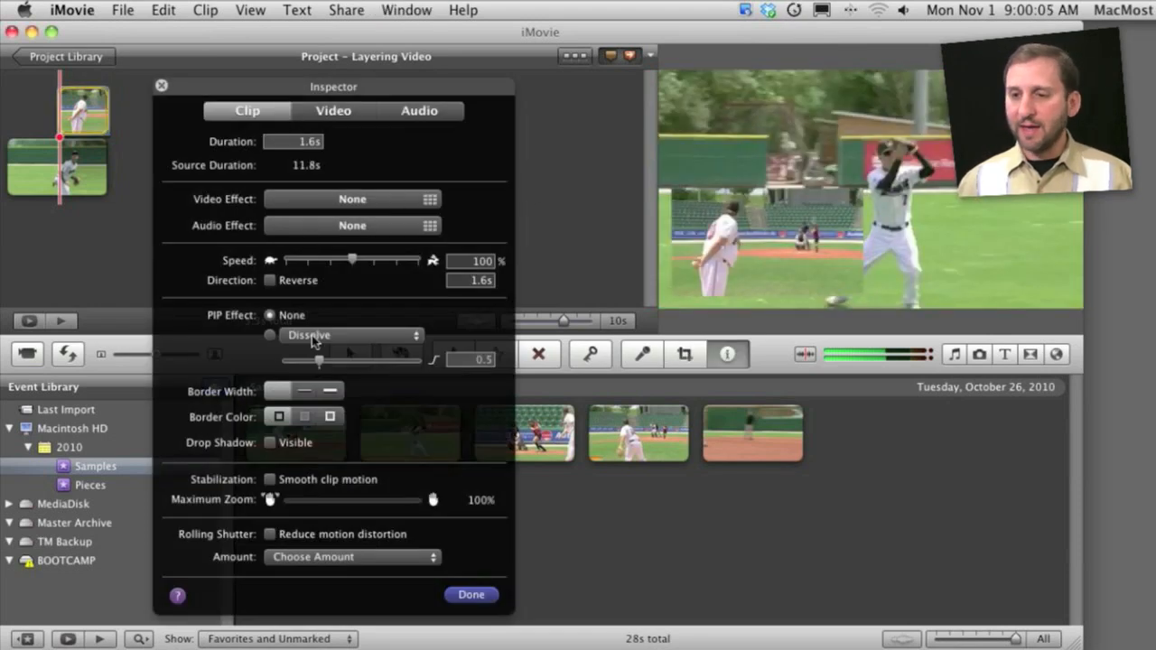
pyautogui.click(269, 334)
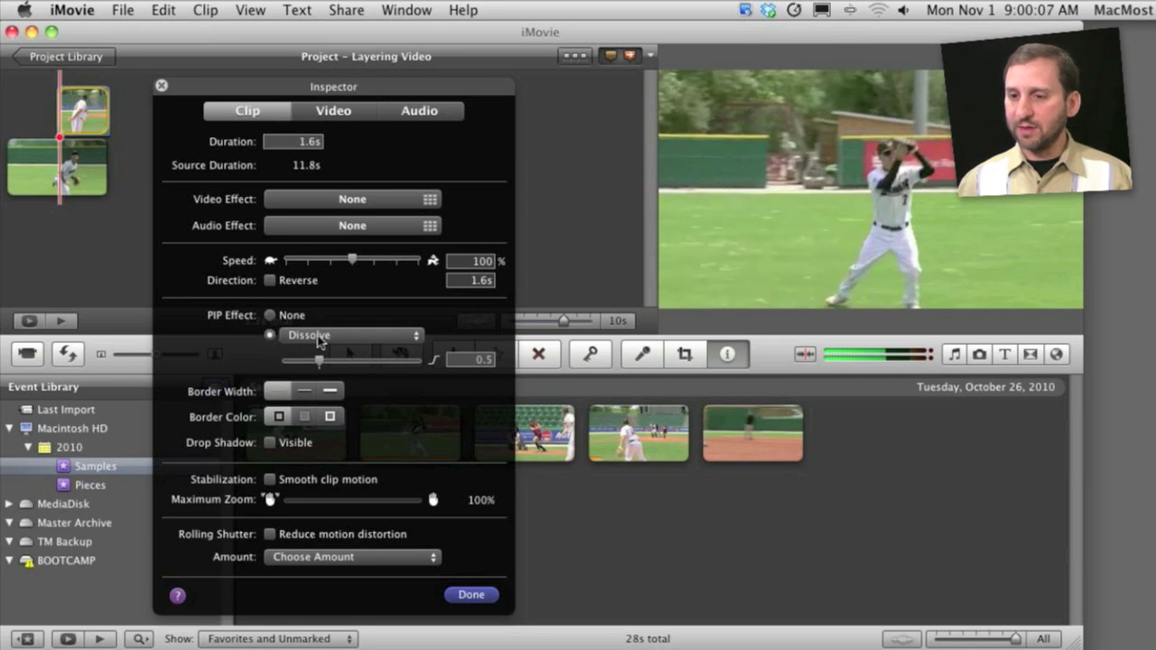
pyautogui.click(350, 334)
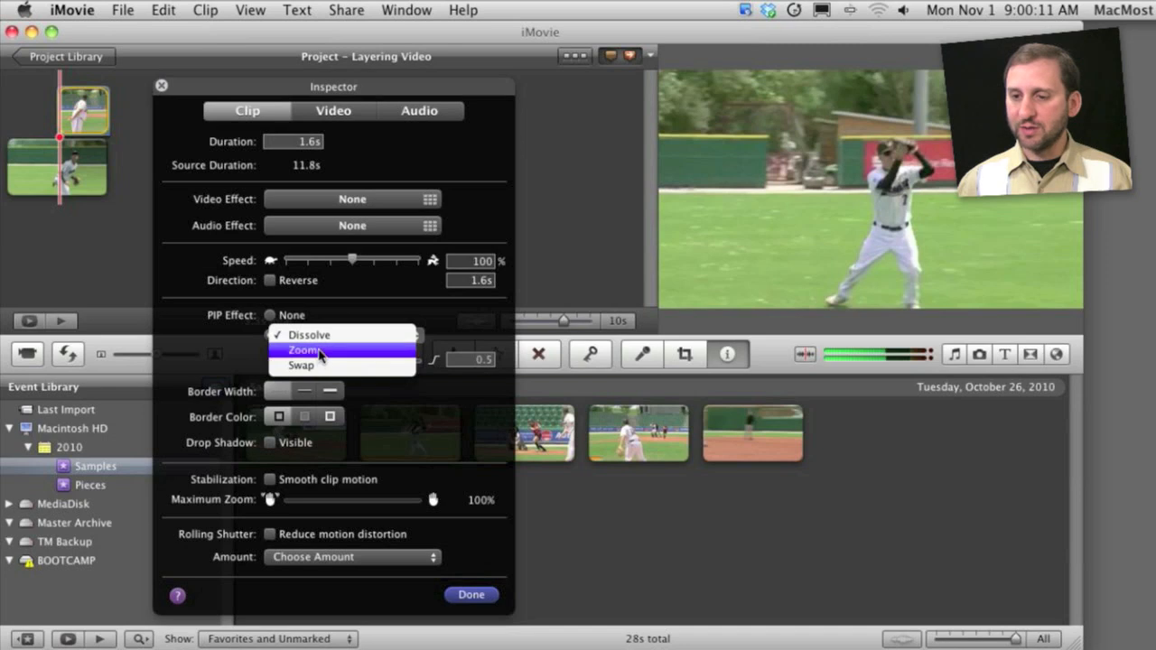
pyautogui.click(305, 350)
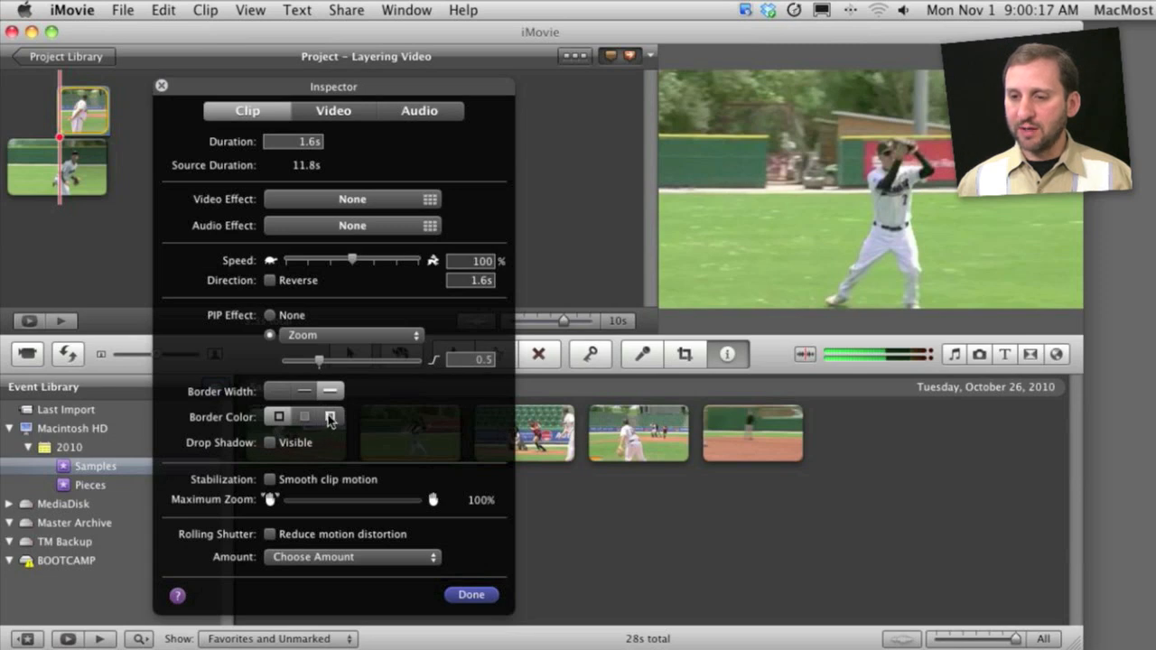
pyautogui.click(328, 416)
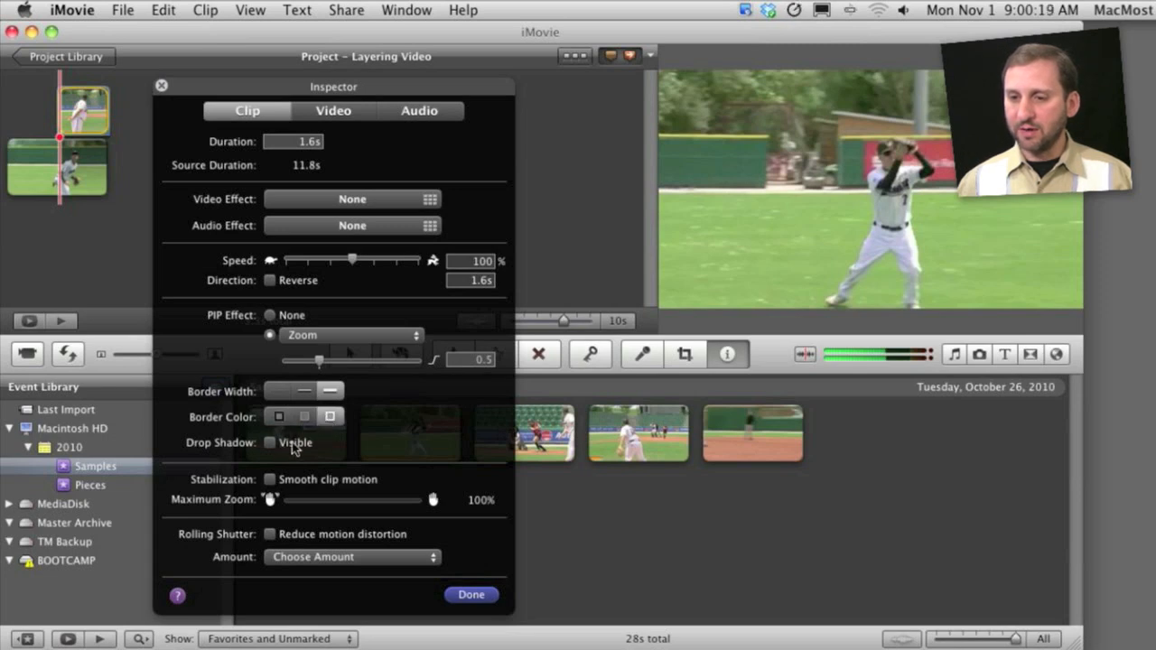
pyautogui.click(271, 443)
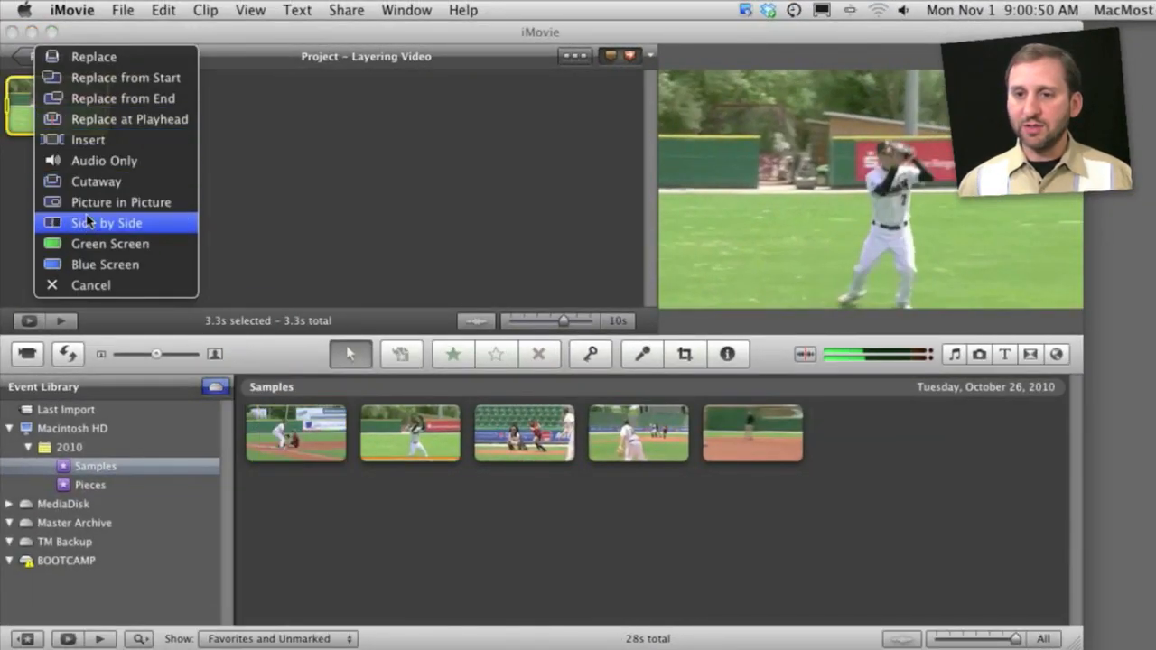
# Place the dropped runner-sliding clip Side by Side with the fielding clip.
pyautogui.click(106, 224)
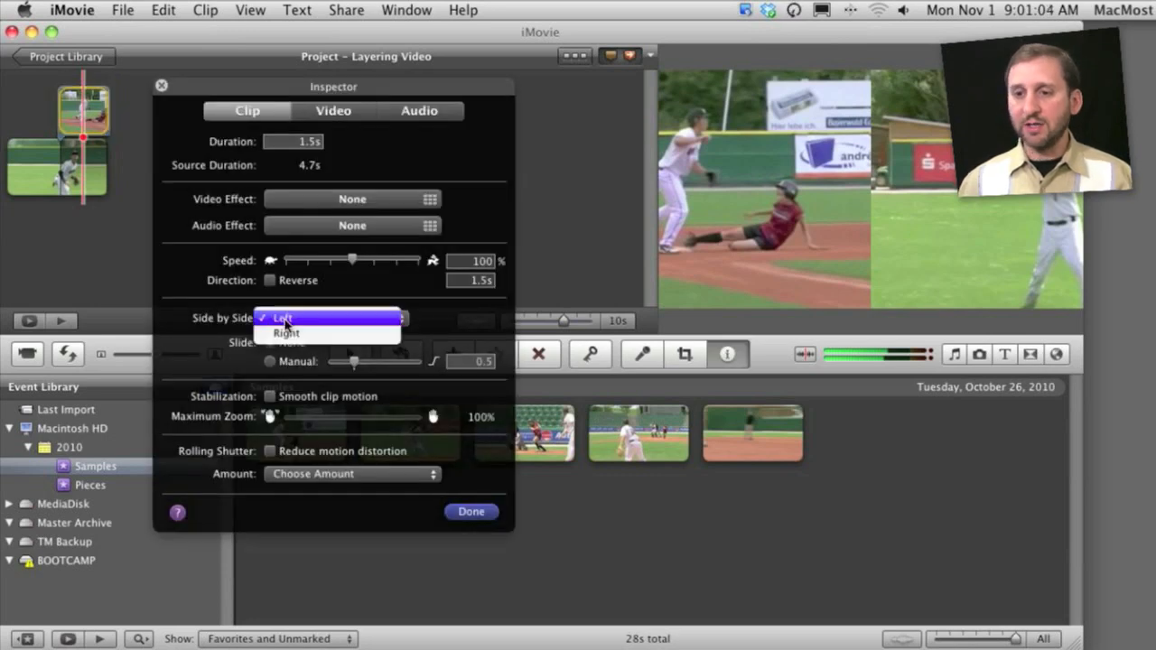
# Try the Right side, settle the side-by-side clip on Left with Slide Manual, and finish with Done.
pyautogui.click(285, 333)
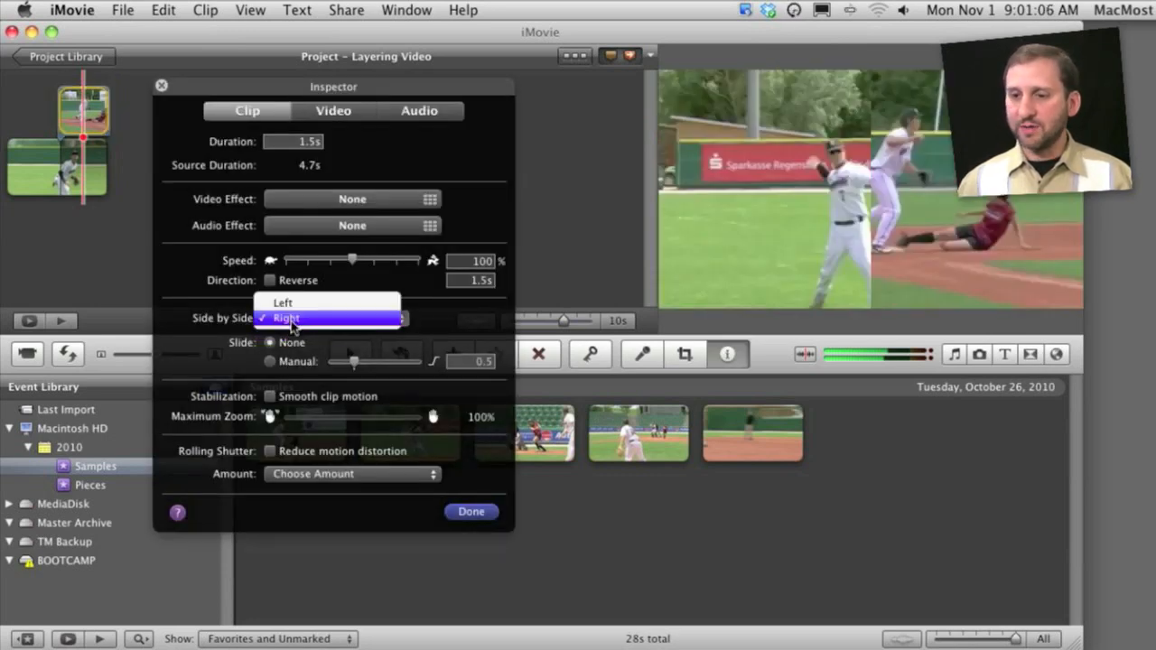
pyautogui.click(285, 318)
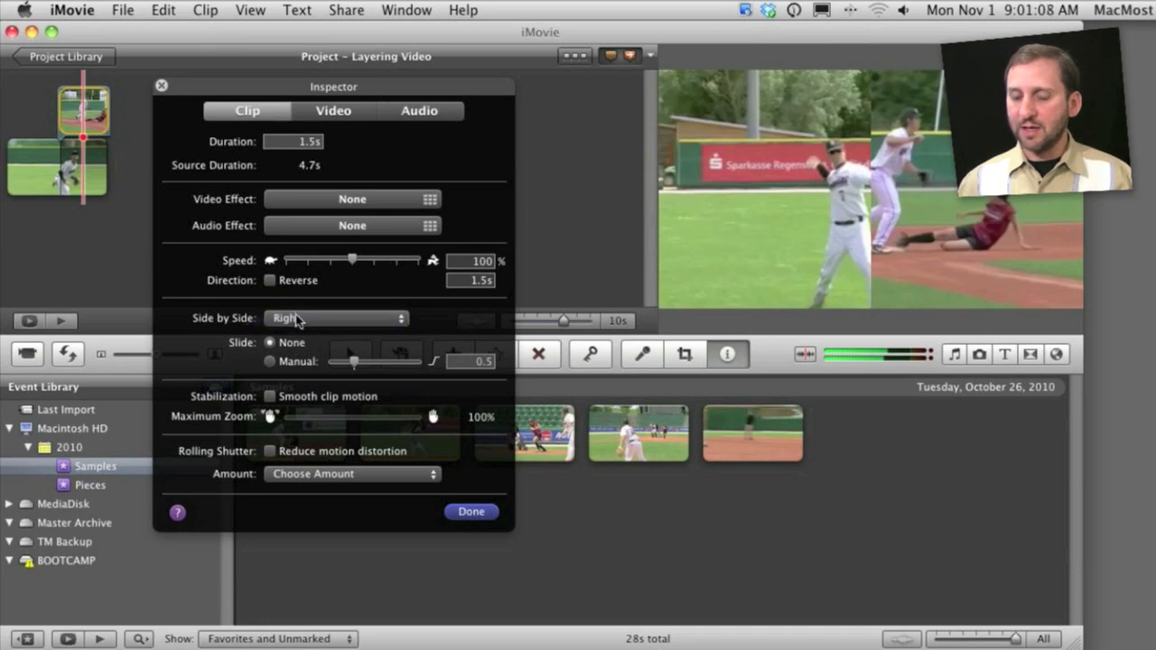
pyautogui.click(336, 318)
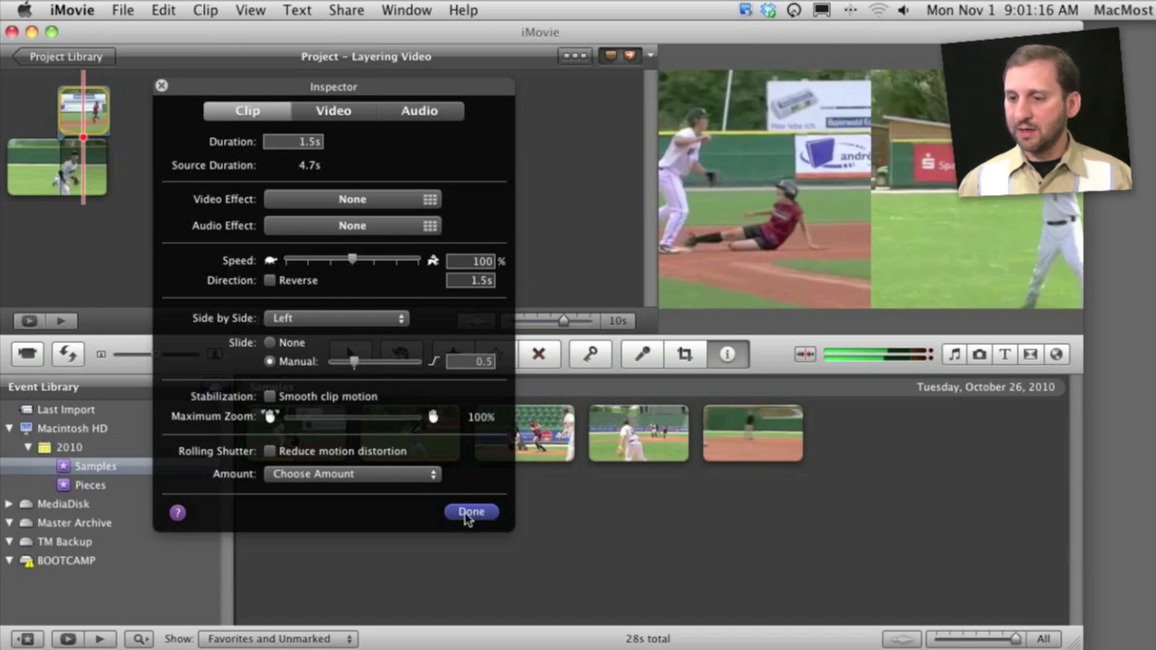
pyautogui.click(469, 511)
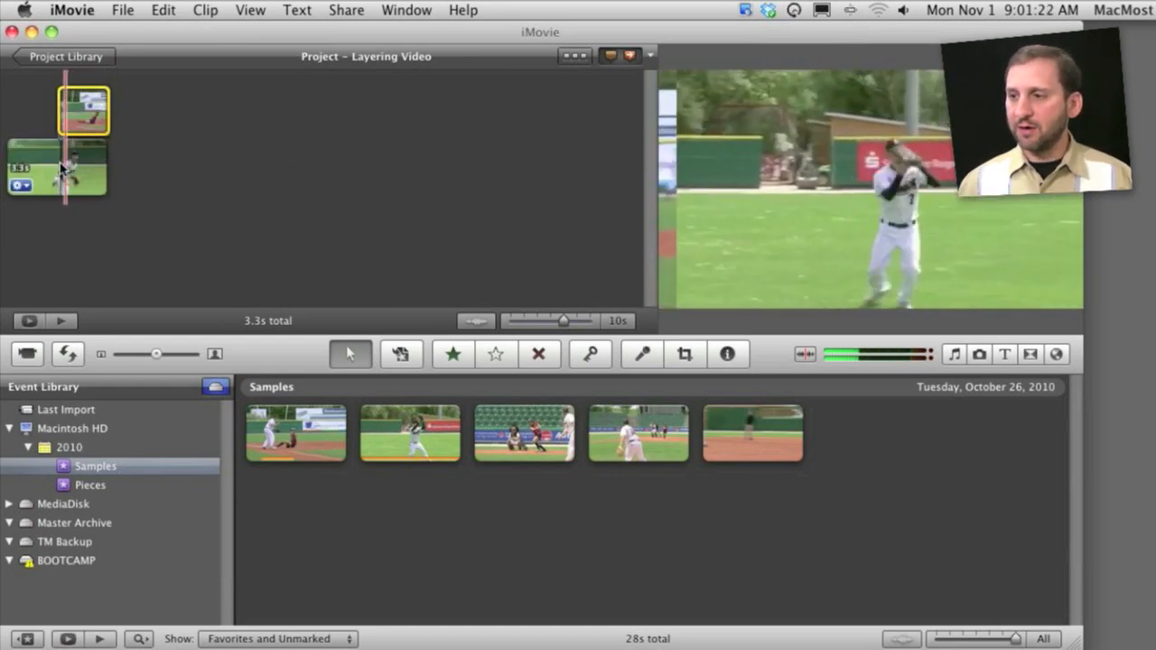
pyautogui.click(686, 353)
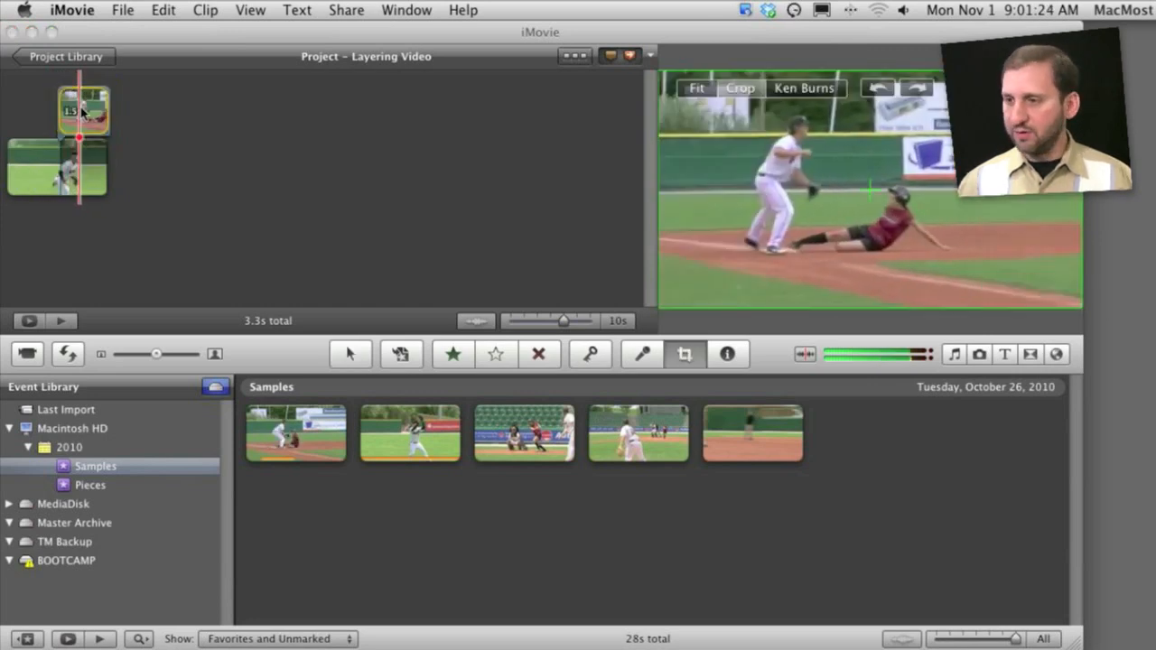